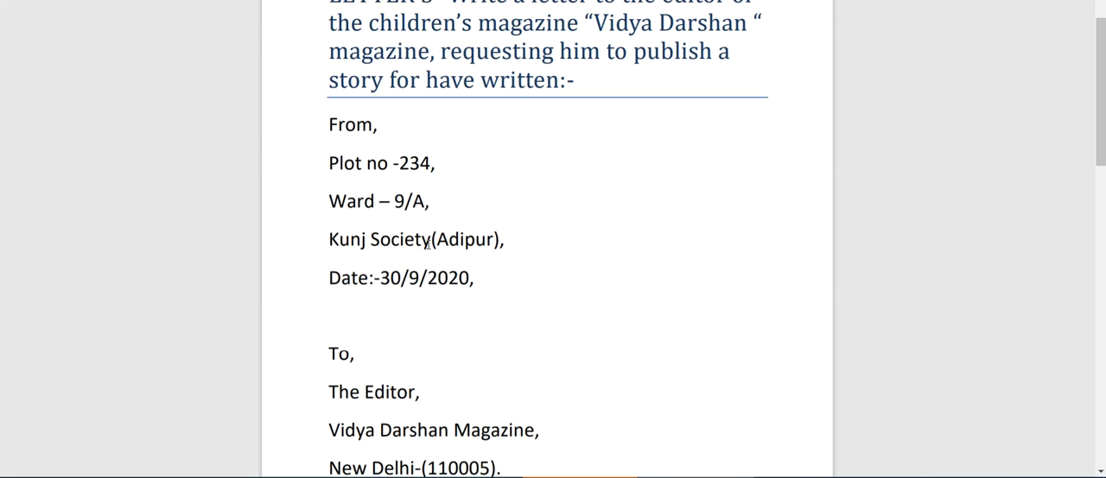
pyautogui.moveTo(422, 140)
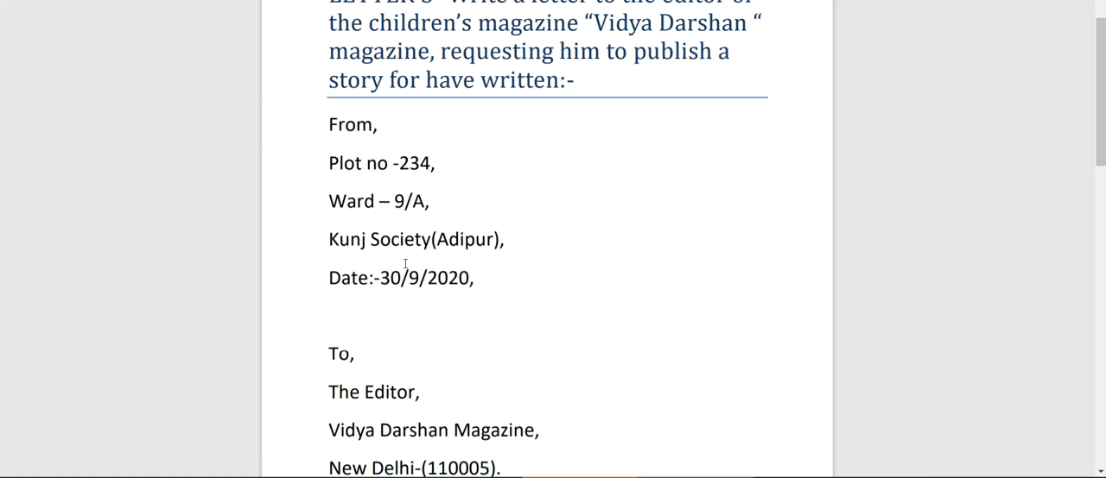
pyautogui.moveTo(402, 229)
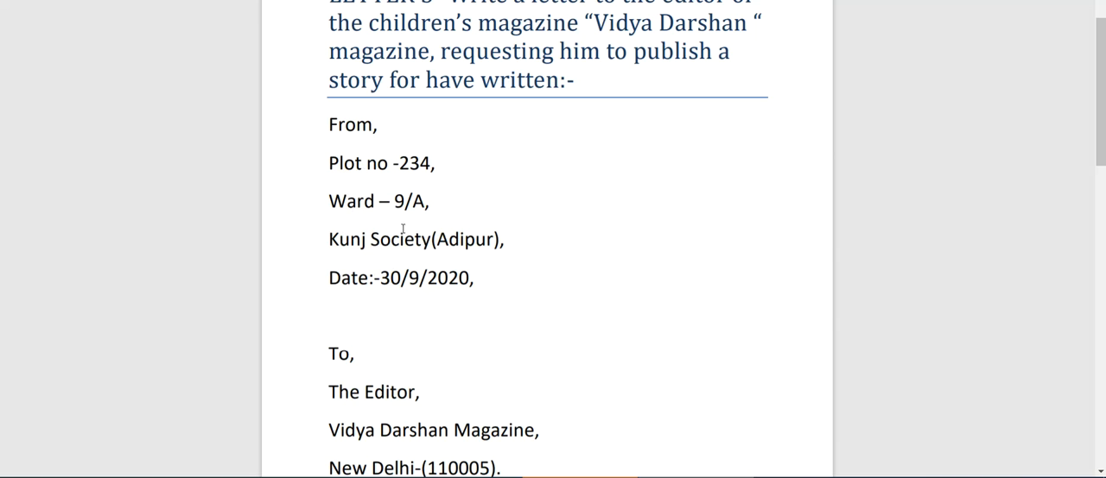
pyautogui.moveTo(381, 306)
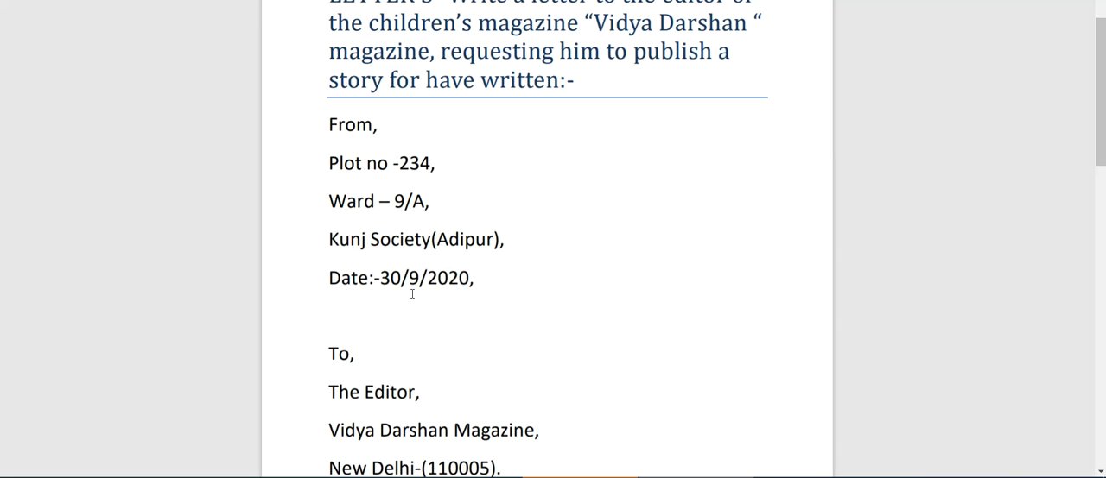
pyautogui.scroll(-3)
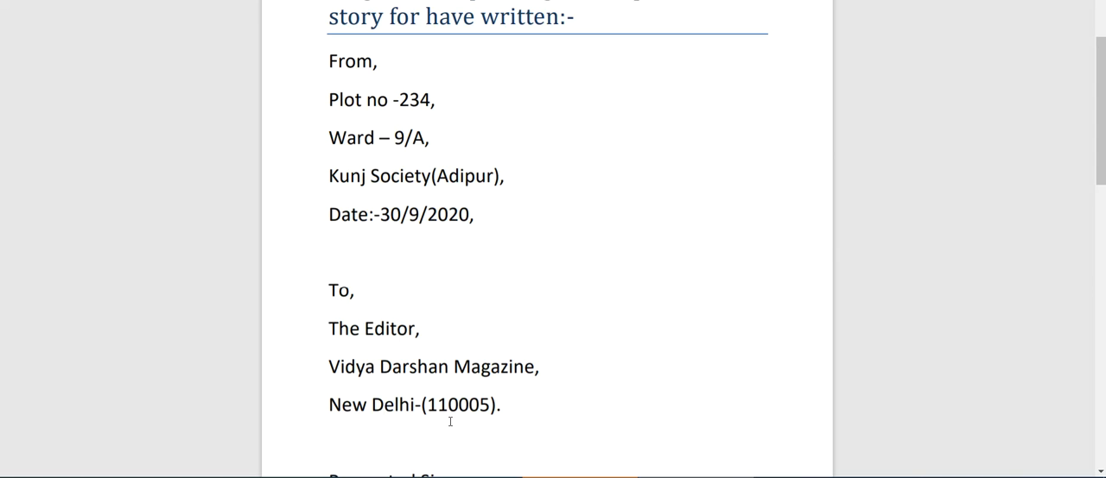
pyautogui.moveTo(443, 419)
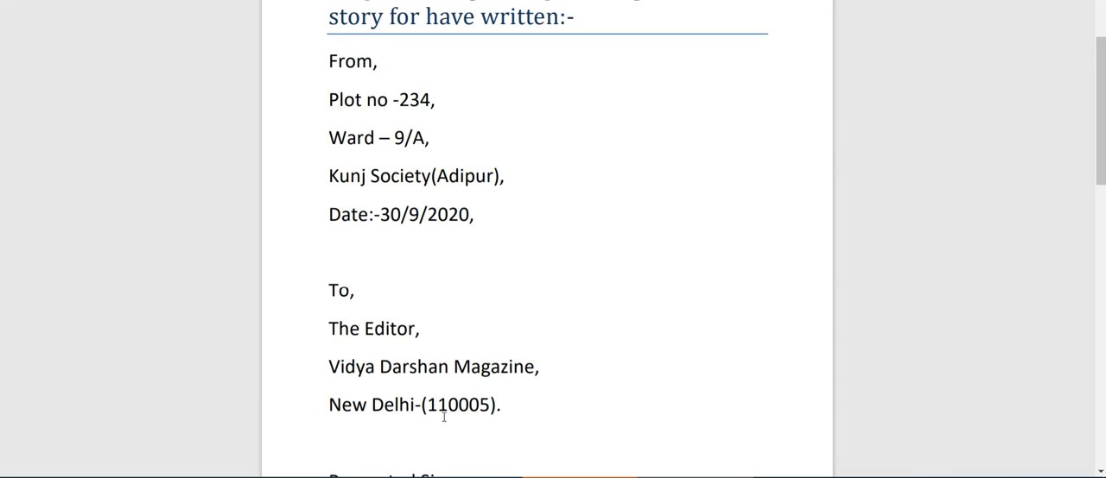
pyautogui.scroll(-3)
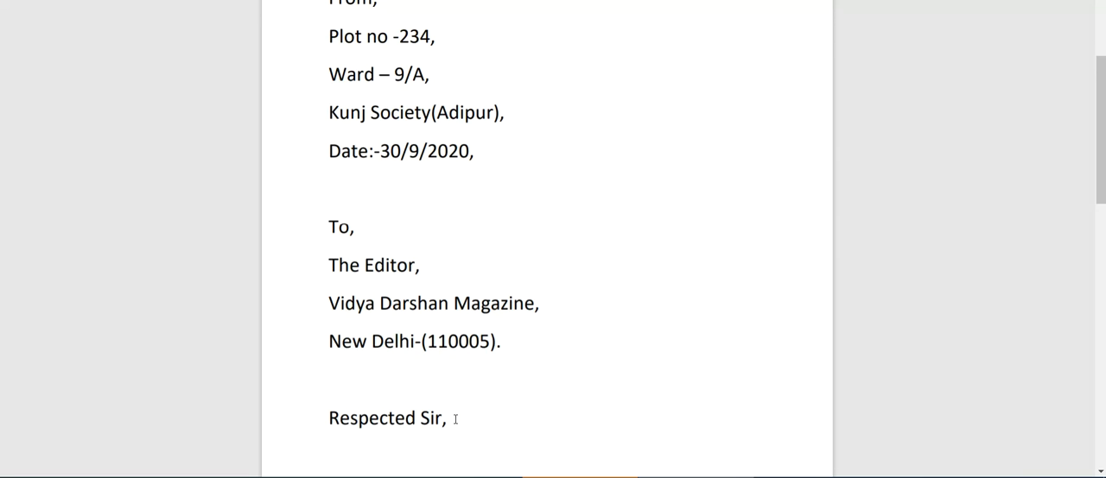
pyautogui.scroll(-3)
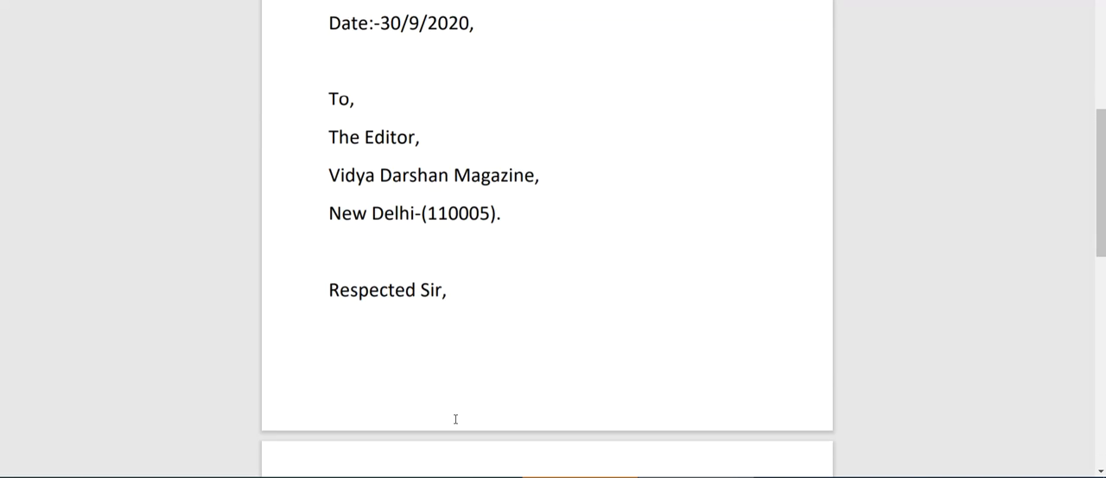
pyautogui.scroll(-3)
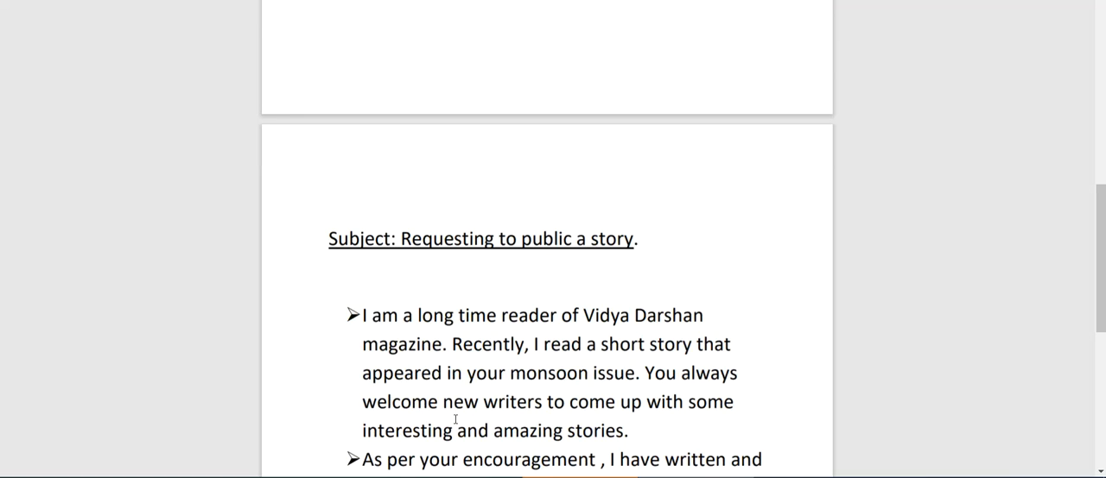
pyautogui.scroll(-3)
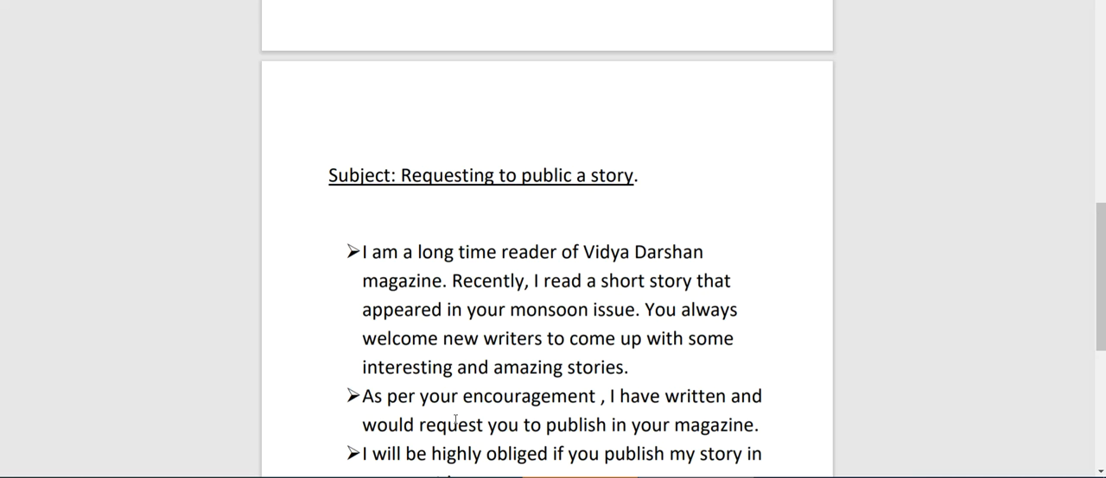
pyautogui.scroll(-3)
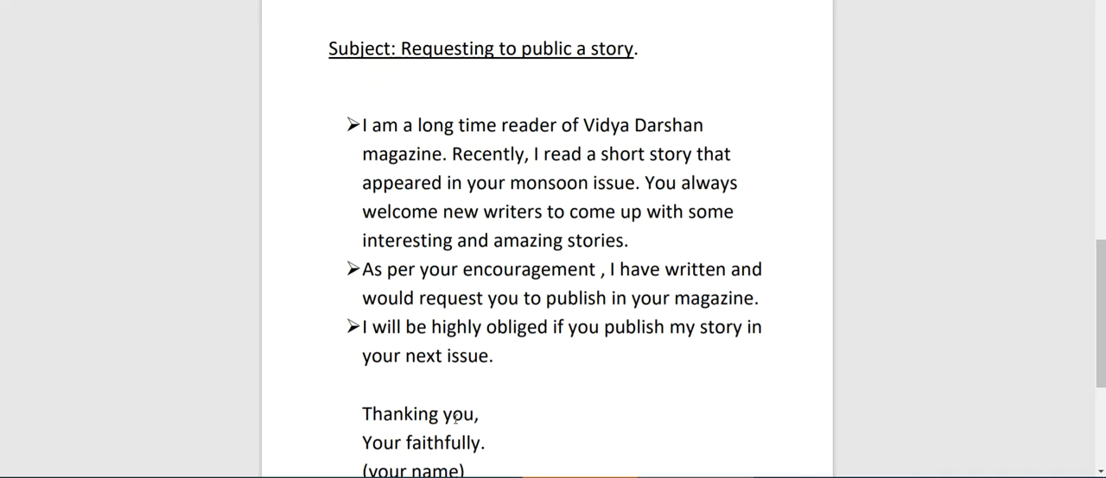
pyautogui.scroll(-3)
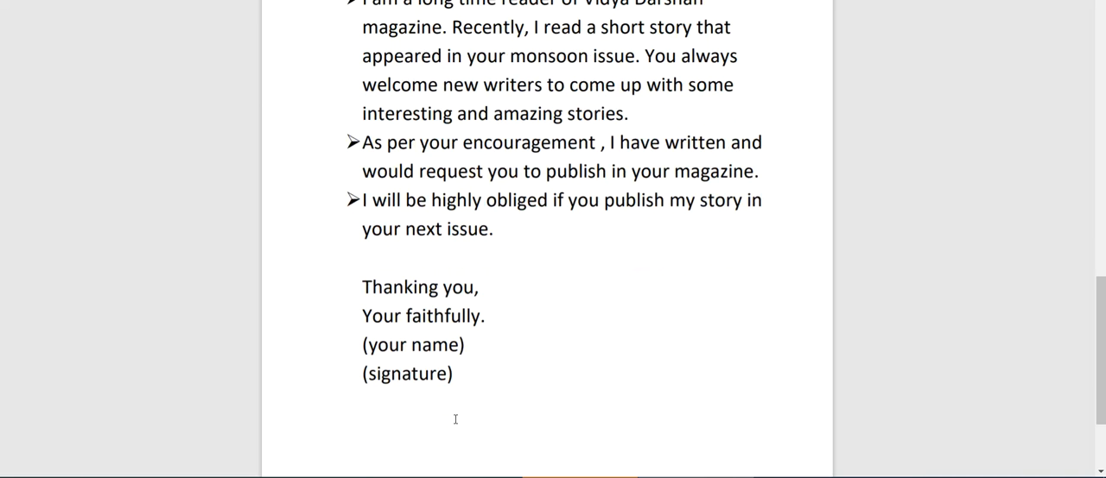
pyautogui.scroll(-3)
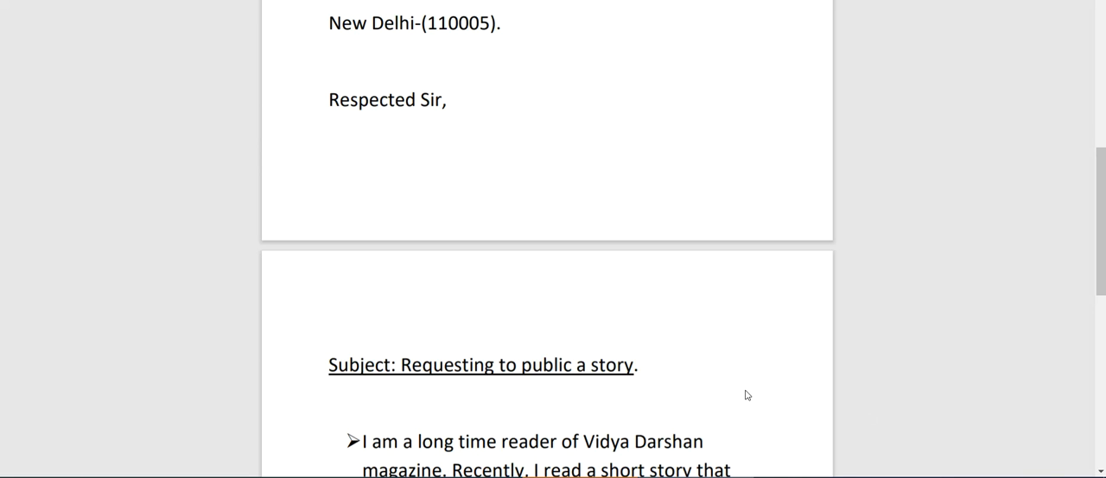
pyautogui.scroll(-3)
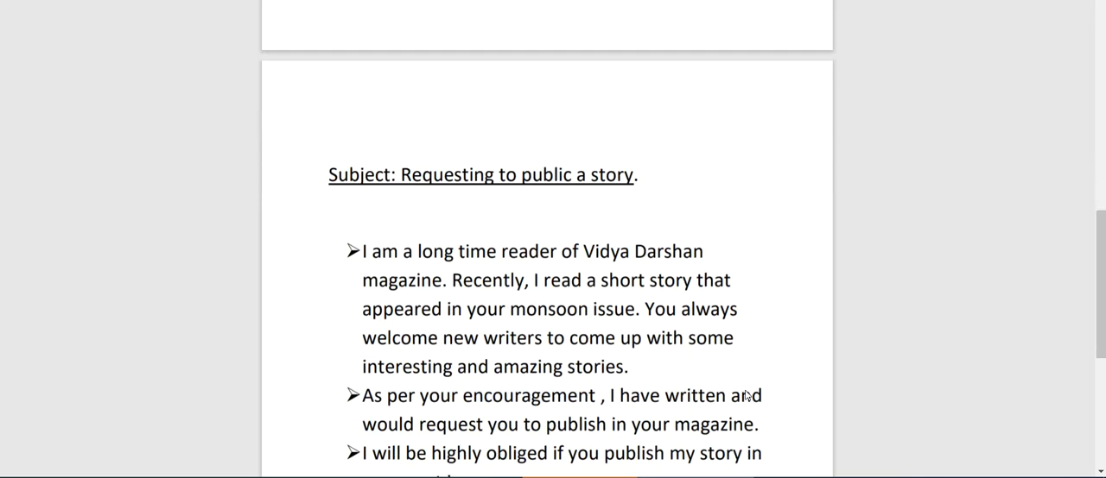
pyautogui.scroll(-3)
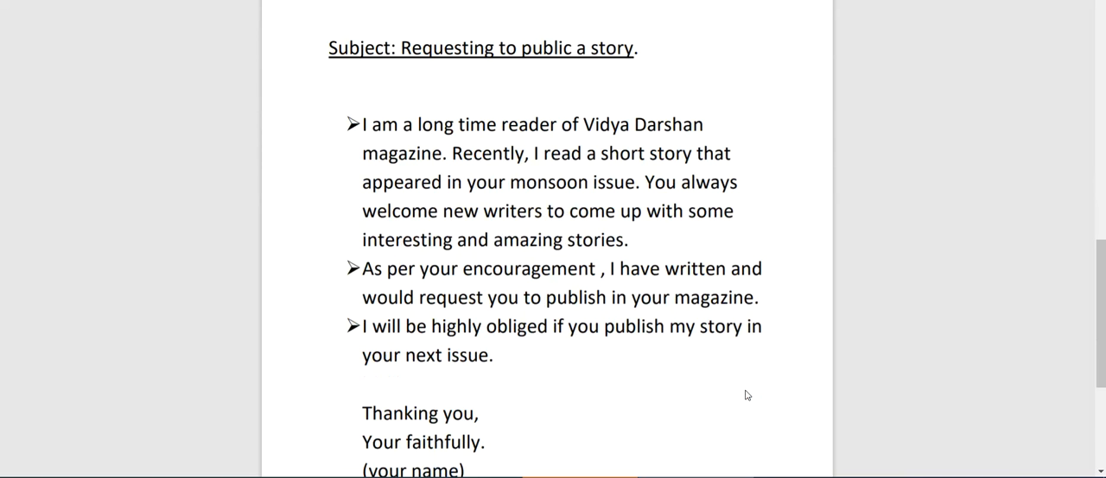
pyautogui.scroll(-3)
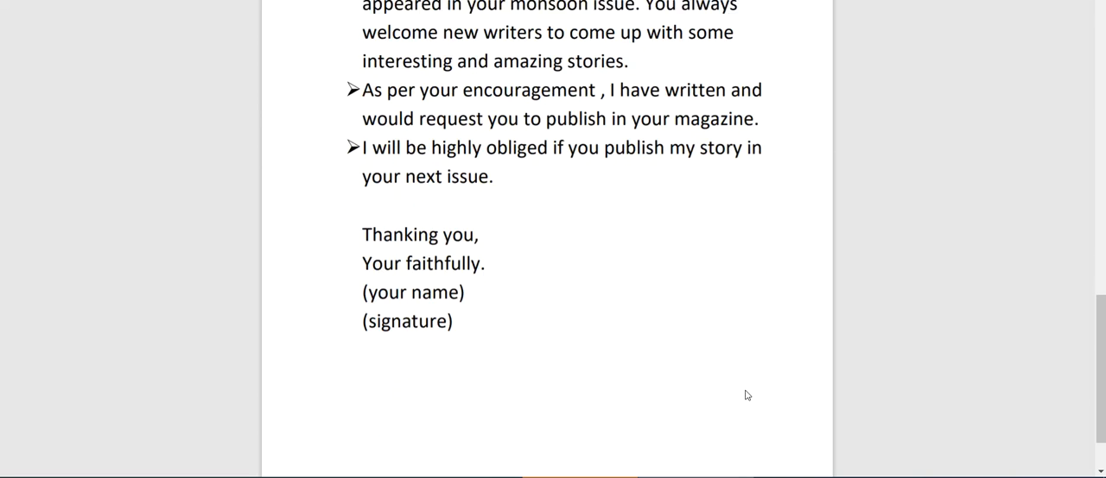
pyautogui.scroll(-3)
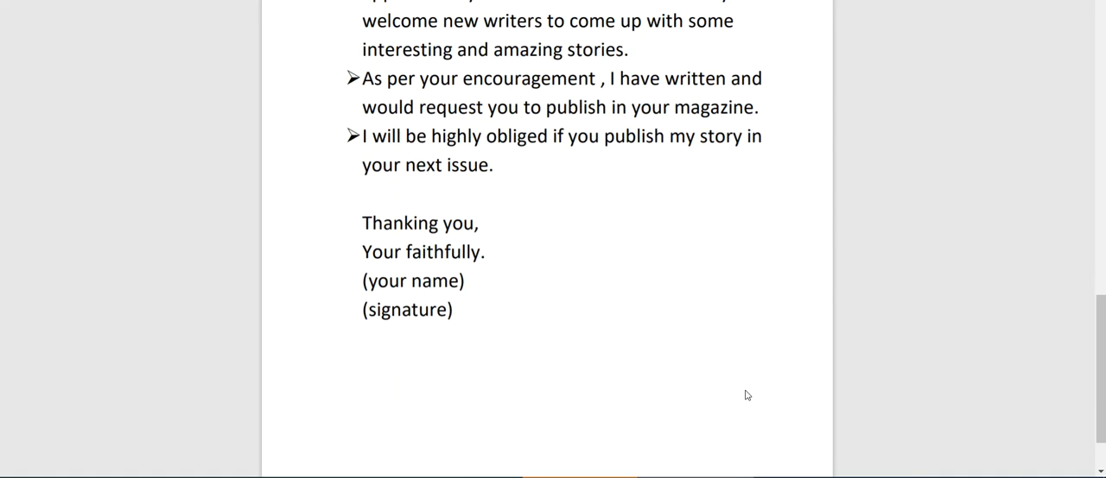
pyautogui.scroll(-3)
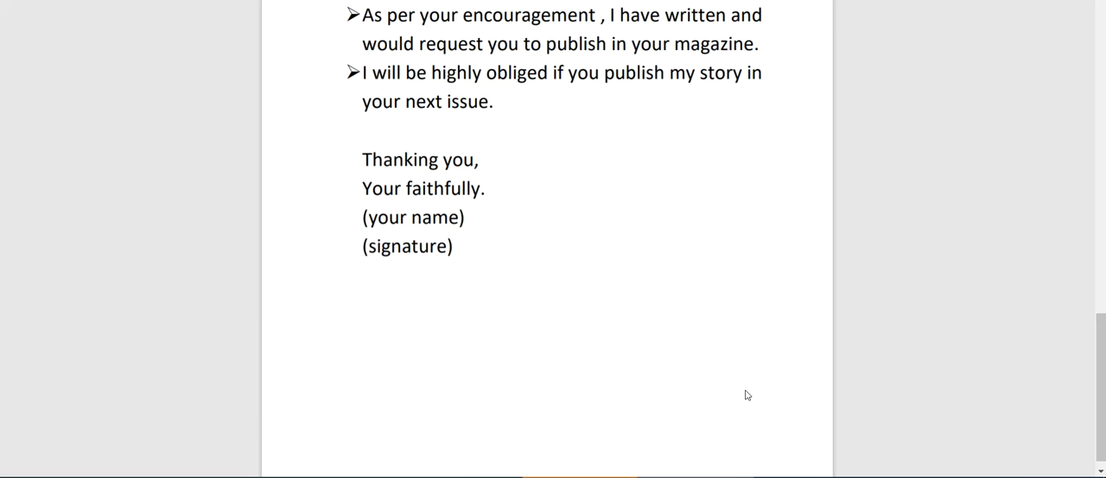